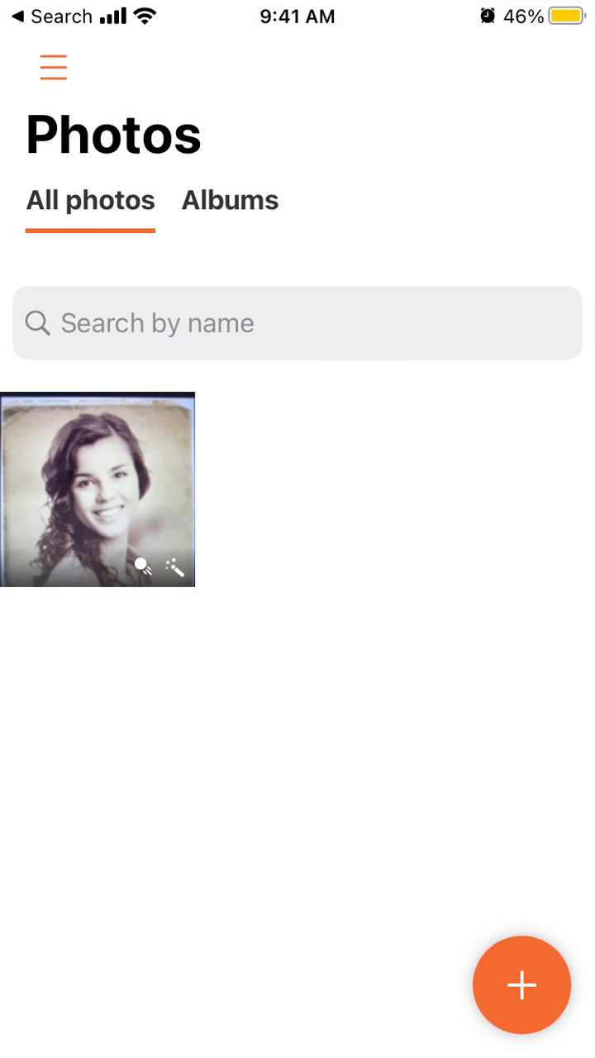
# Start adding a photo from the side menu, cancel the picker, then show the add-photo options.
pyautogui.click(52, 66)
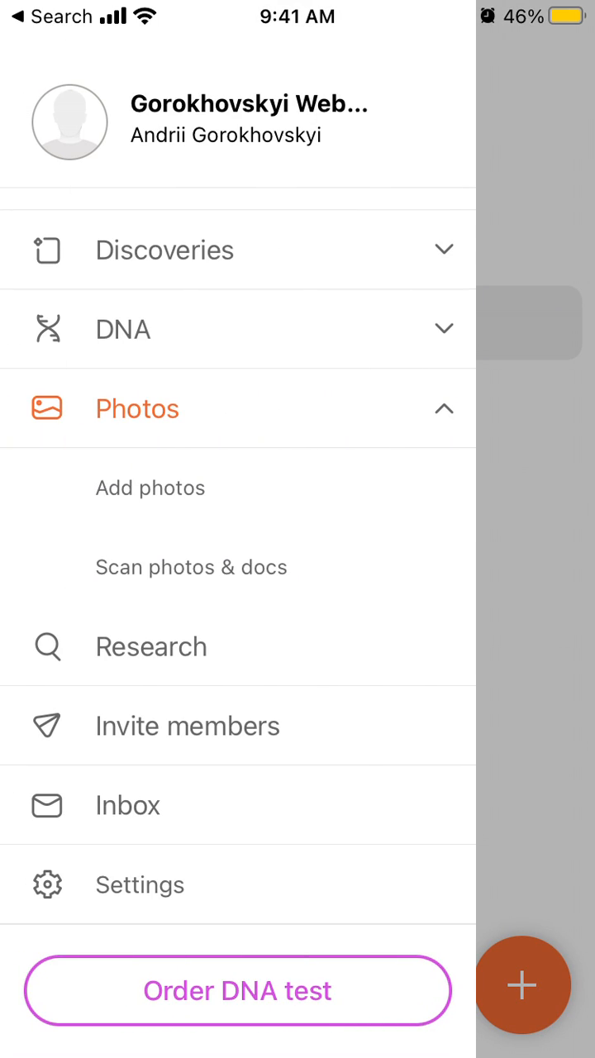
pyautogui.click(150, 488)
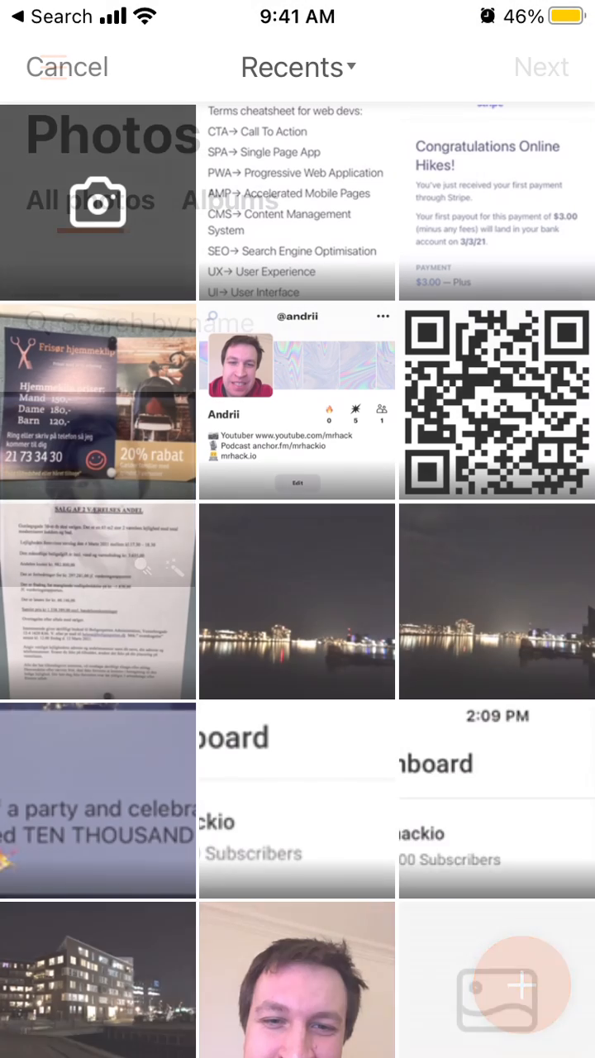
pyautogui.click(67, 66)
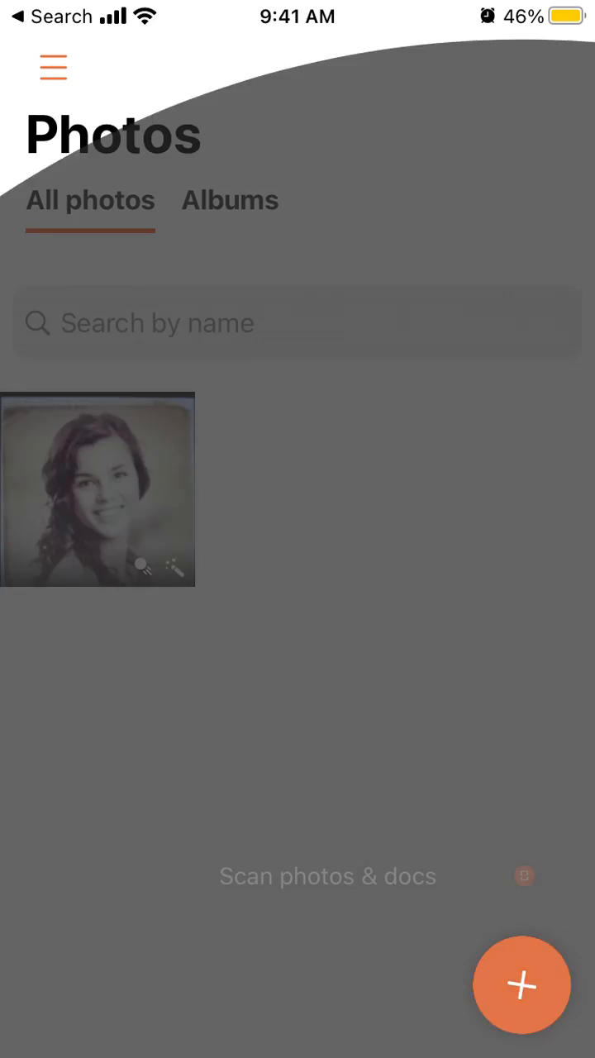
pyautogui.click(522, 985)
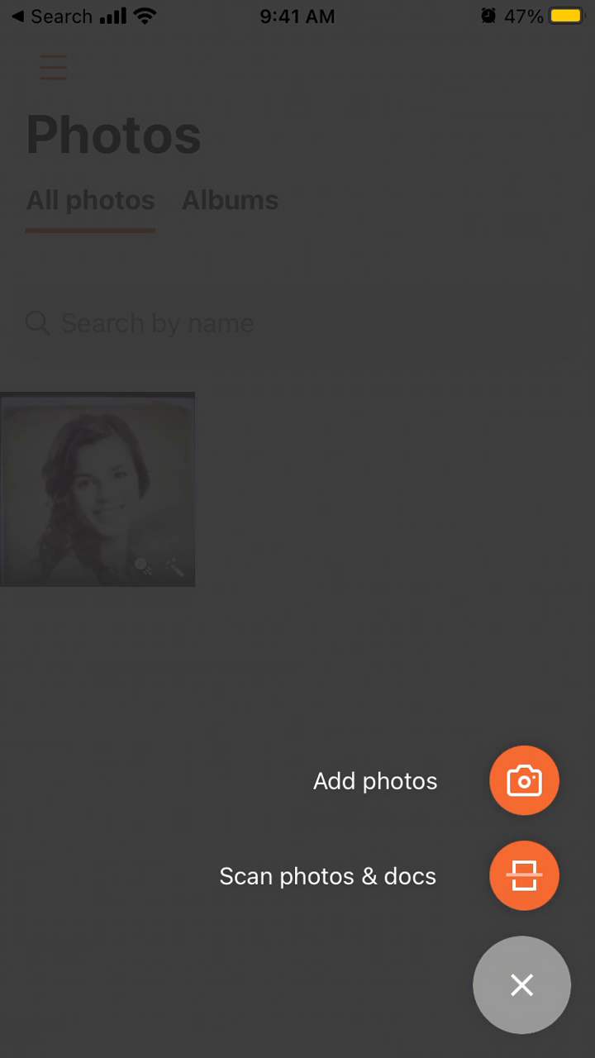
# Dismiss the add options, open the sepia portrait, and animate it with Animation #4.
pyautogui.click(522, 985)
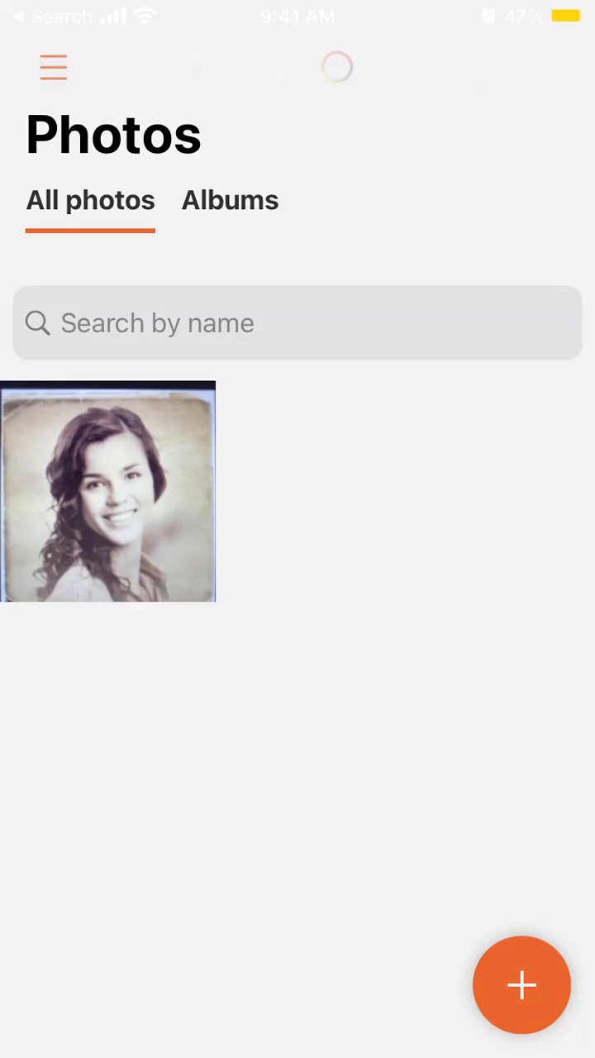
pyautogui.click(107, 492)
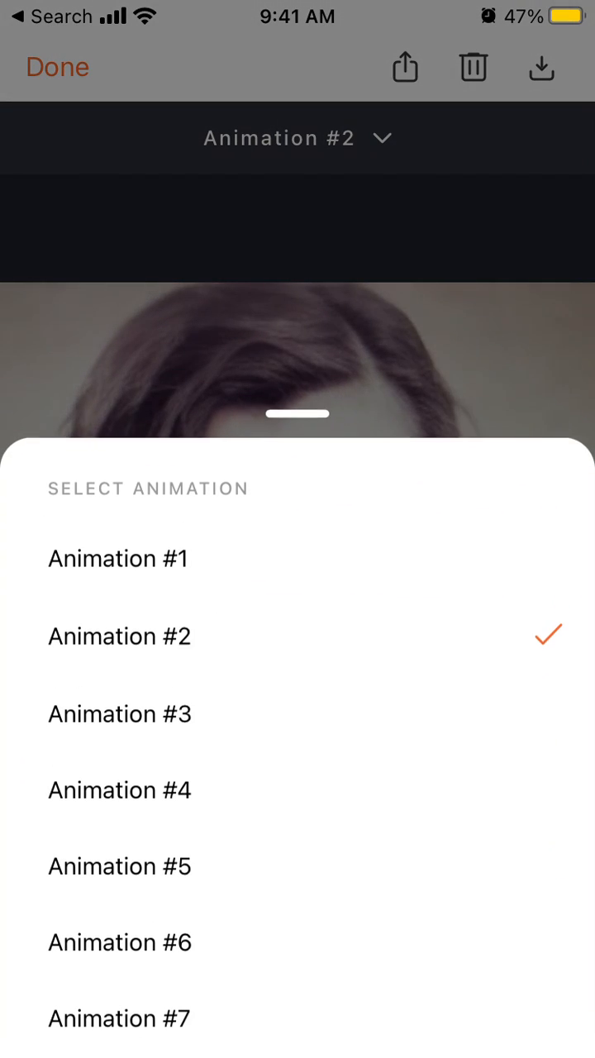
pyautogui.click(120, 791)
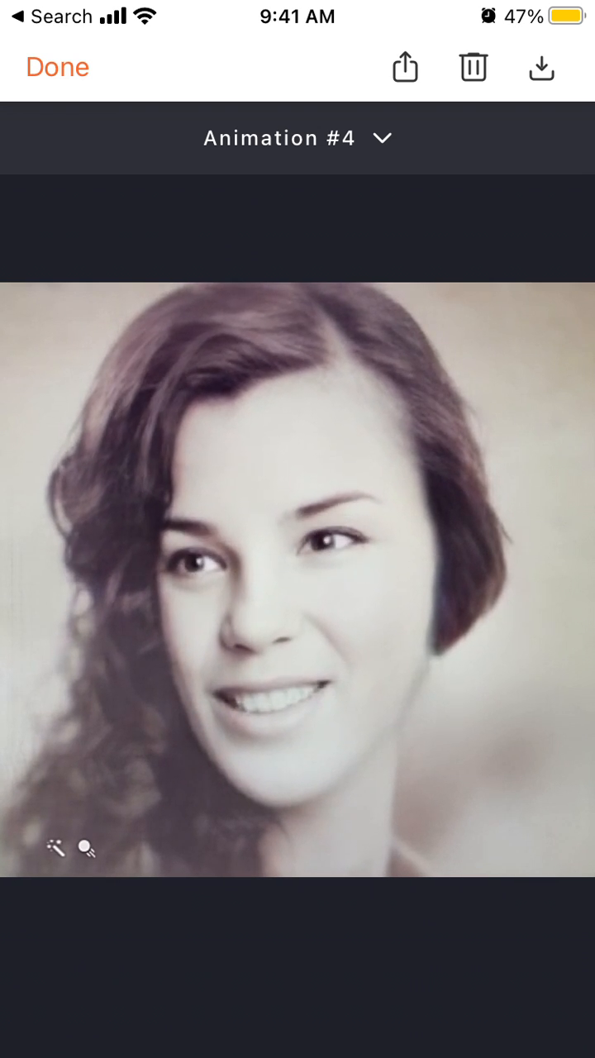
# Switch the portrait's animation from #4 to Animation #10 (default).
pyautogui.click(297, 138)
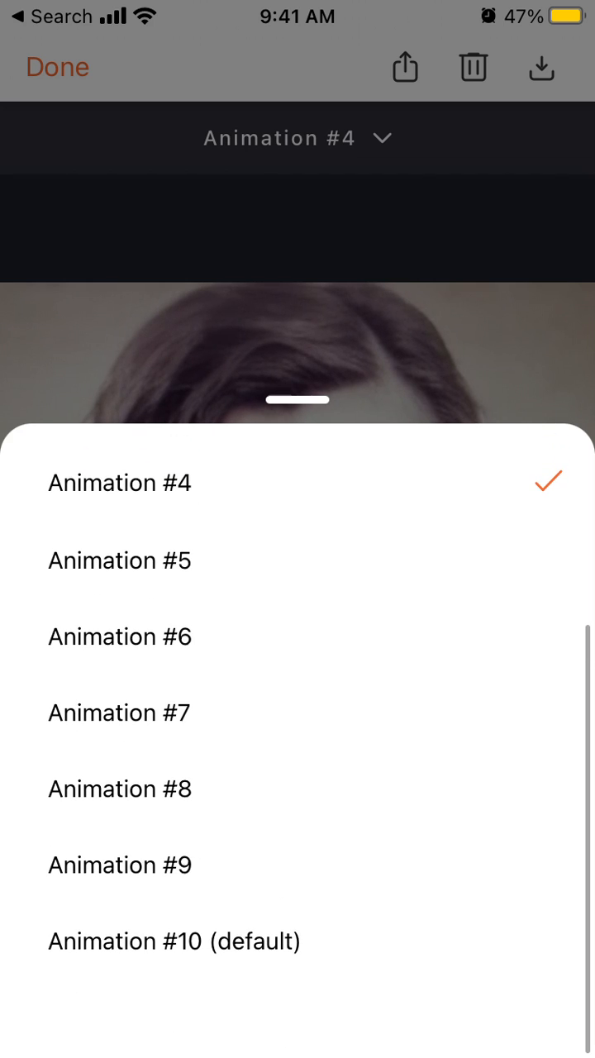
pyautogui.click(175, 941)
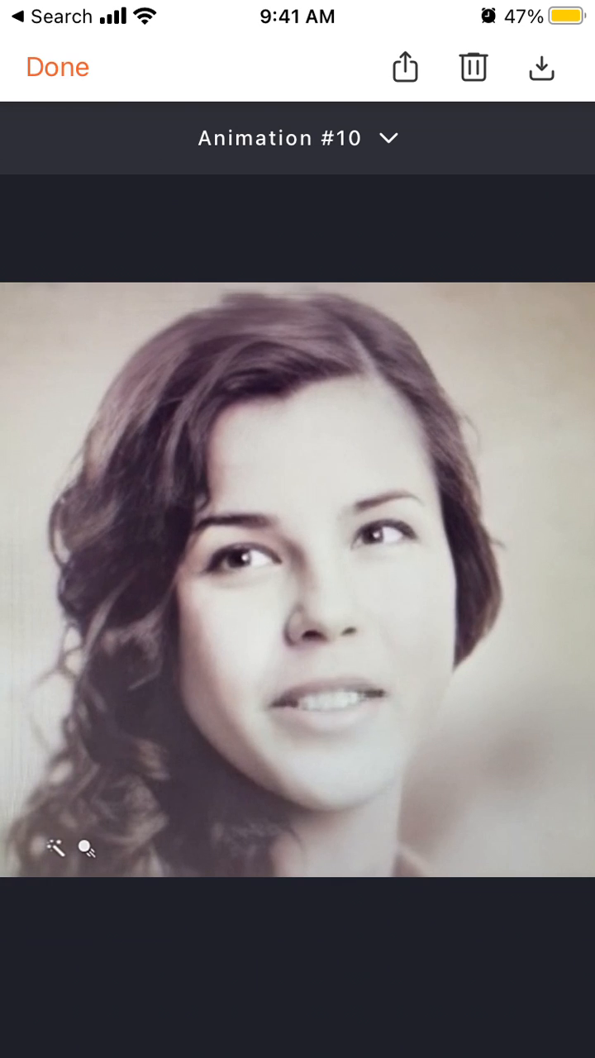
# Open and close the animation's share sheet, then pause the portrait video.
pyautogui.click(404, 67)
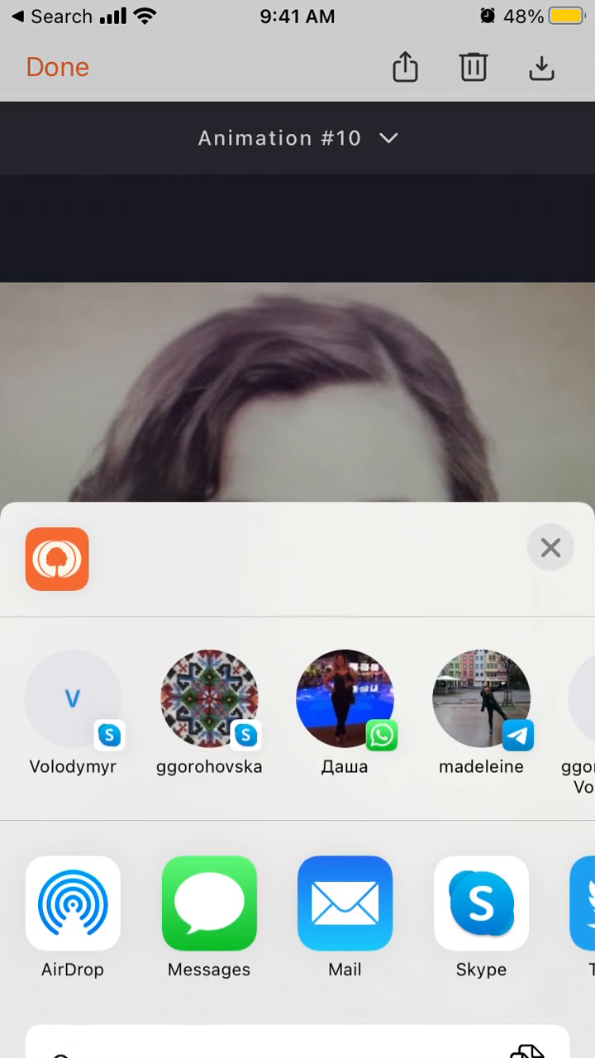
pyautogui.click(551, 547)
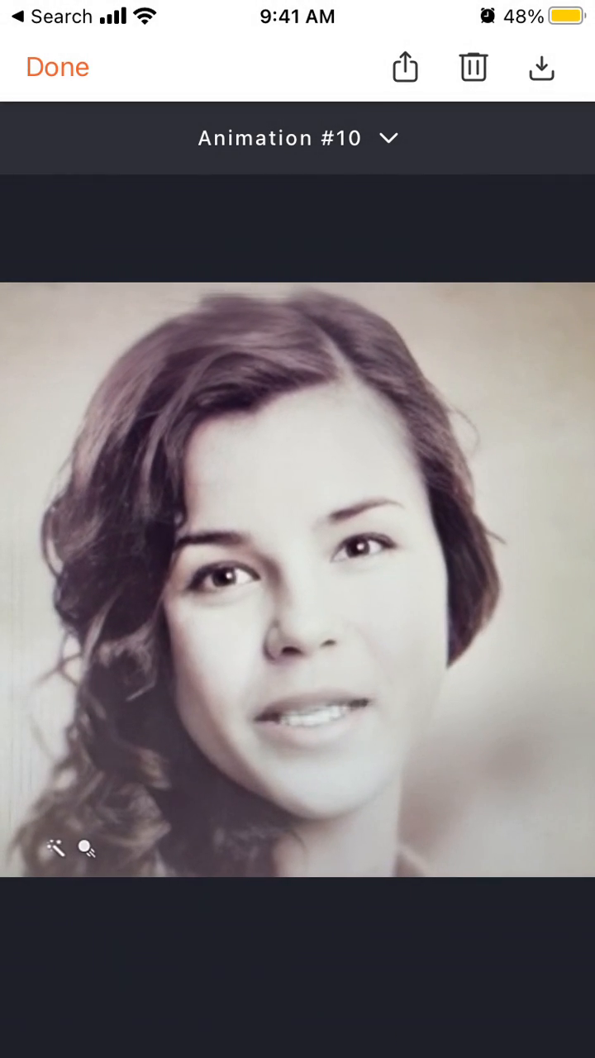
pyautogui.click(298, 576)
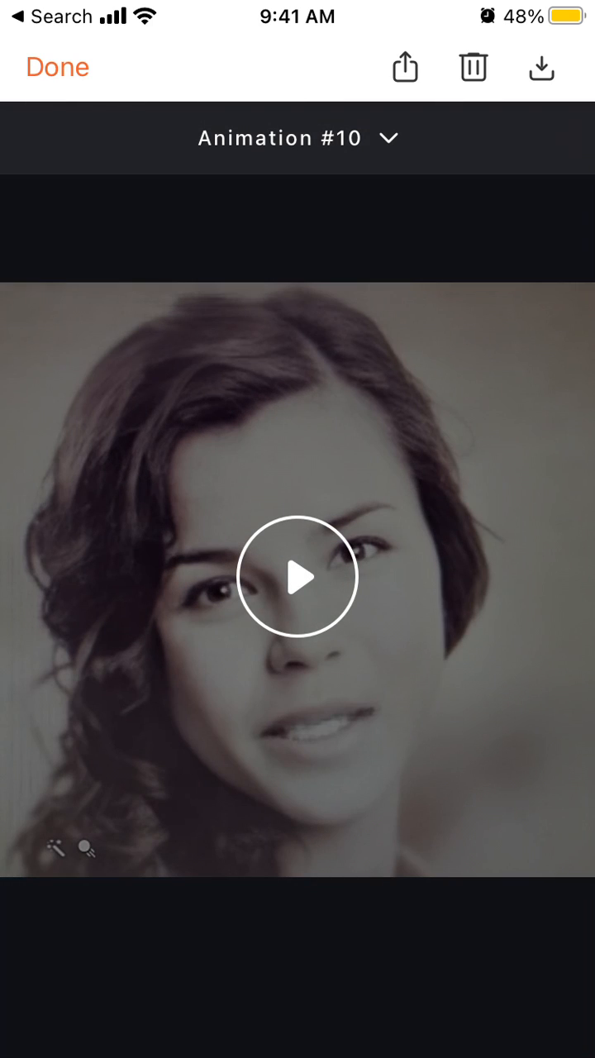